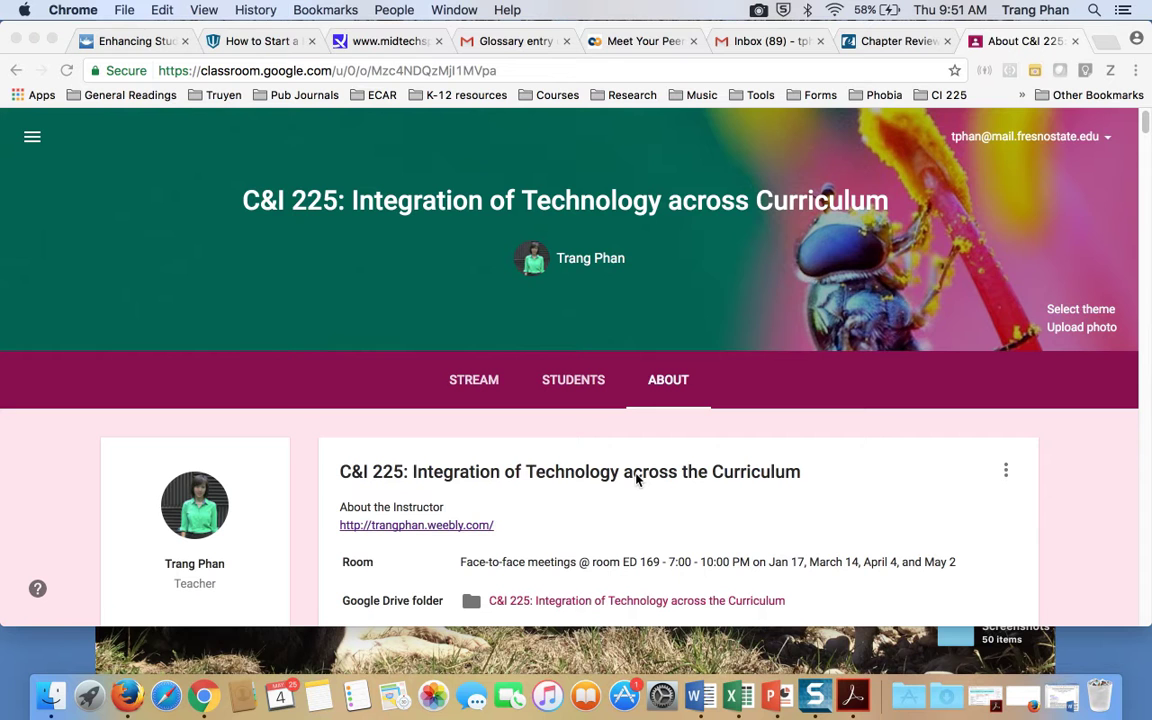
mouse_move(630, 418)
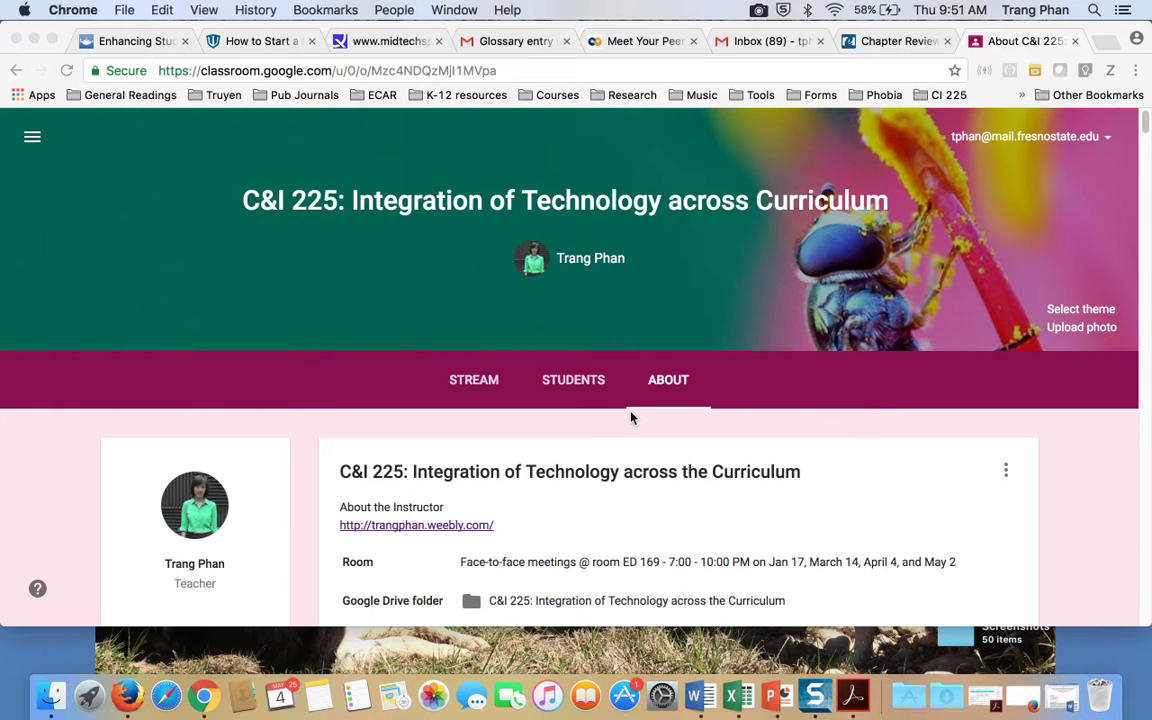
mouse_move(612, 280)
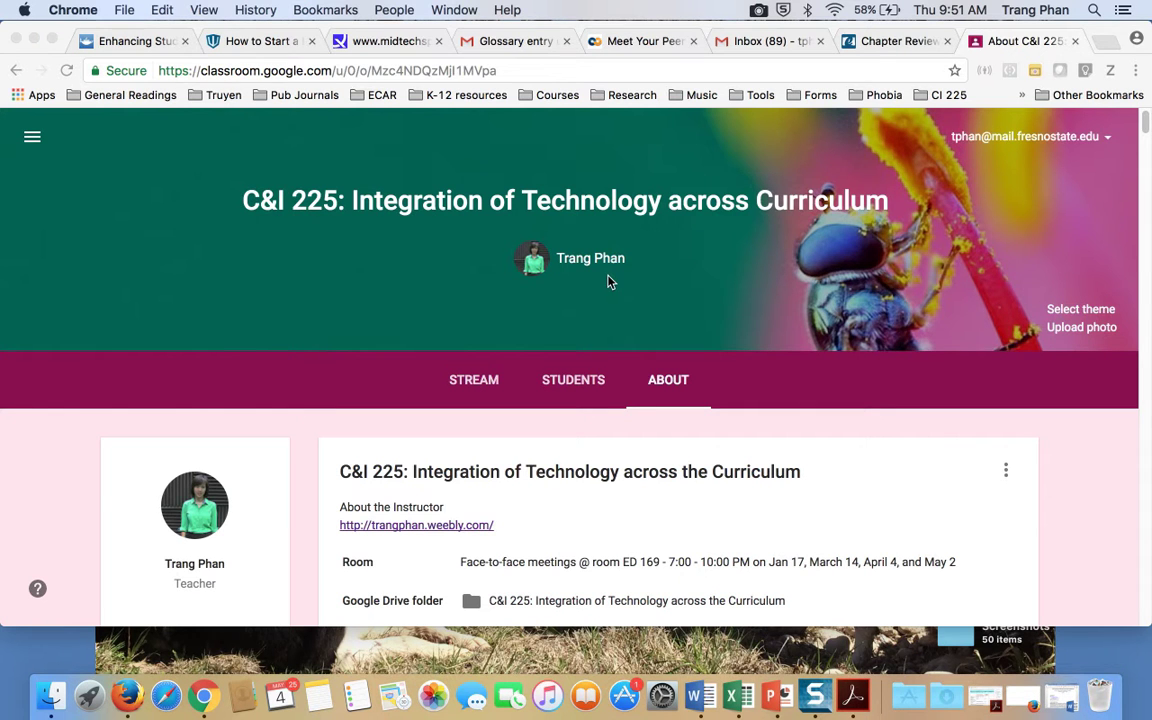
mouse_move(496, 424)
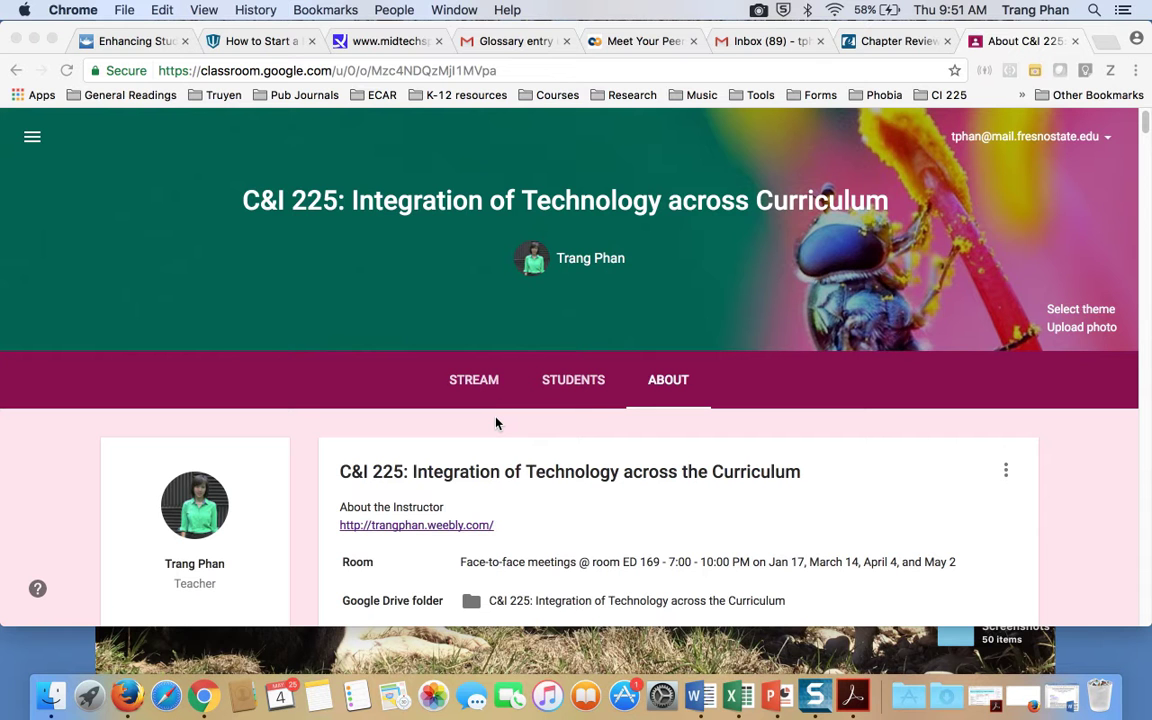
- Browse the Stream feed down to the Discussion Topic 7 post showing 3 done, 13 not done
scroll("down", 3)
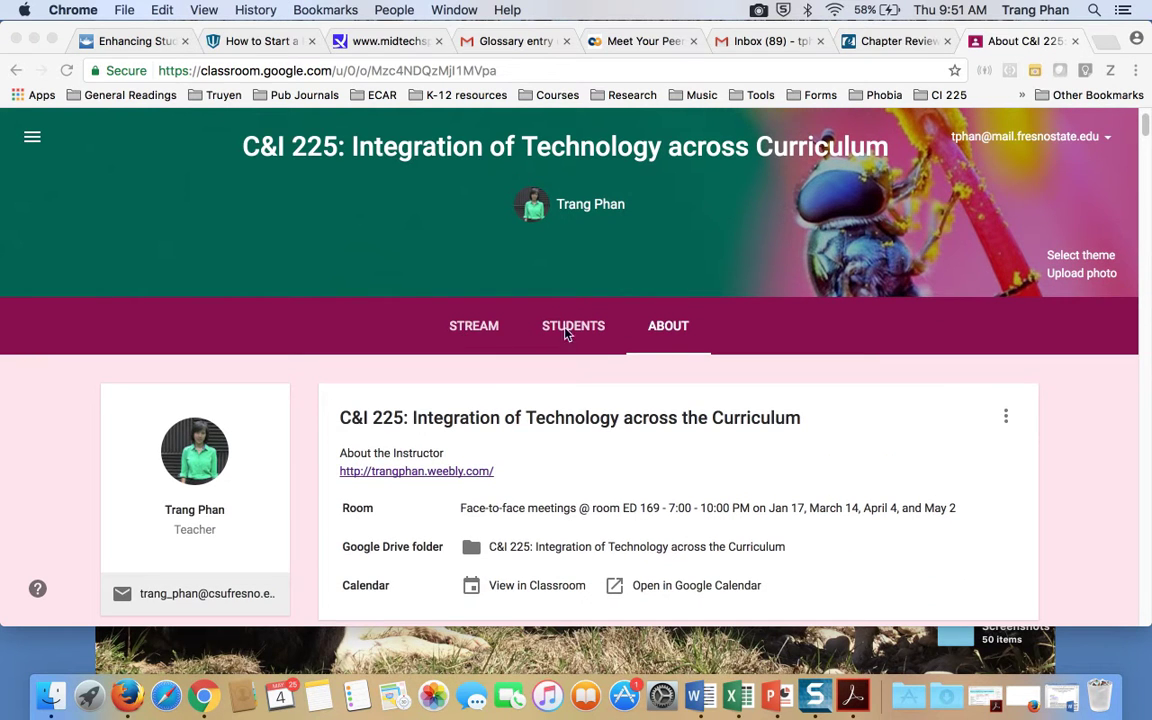
mouse_move(490, 324)
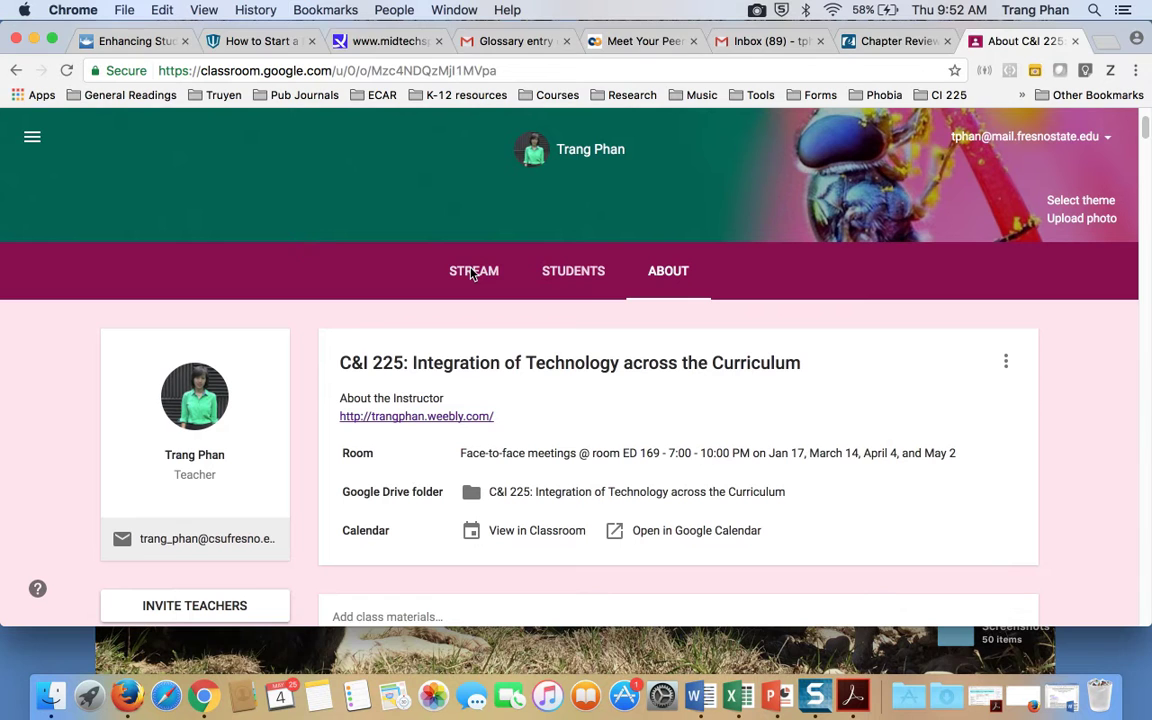
left_click(472, 272)
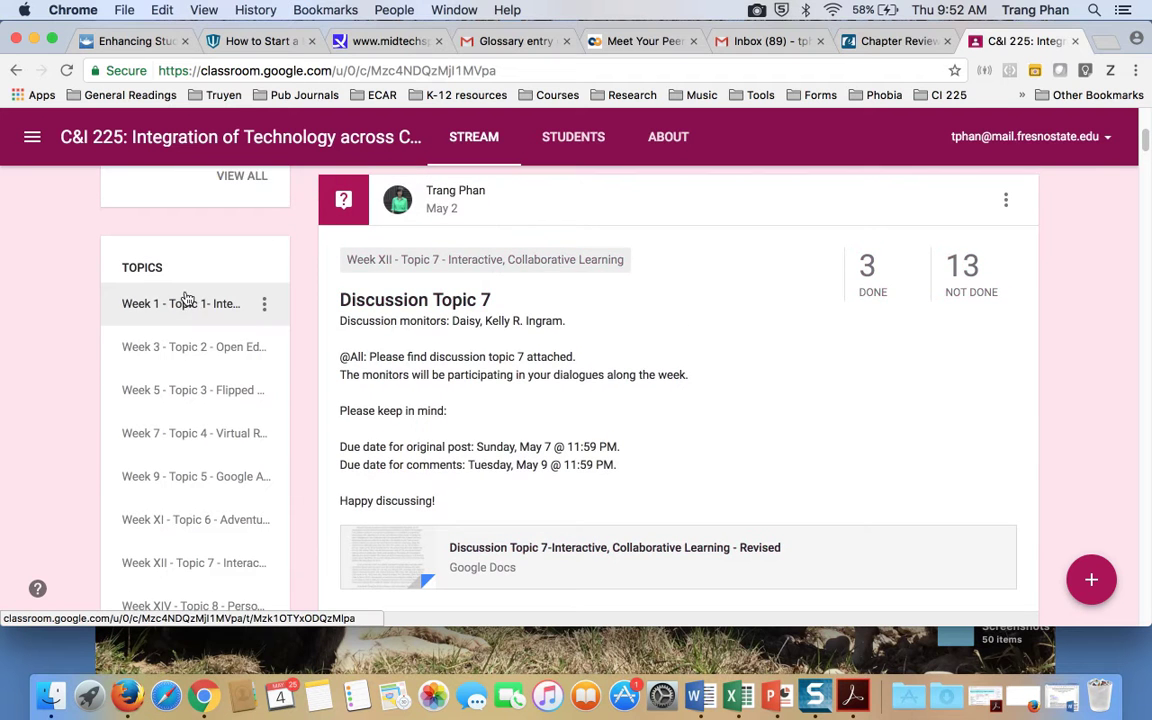
scroll("down", 3)
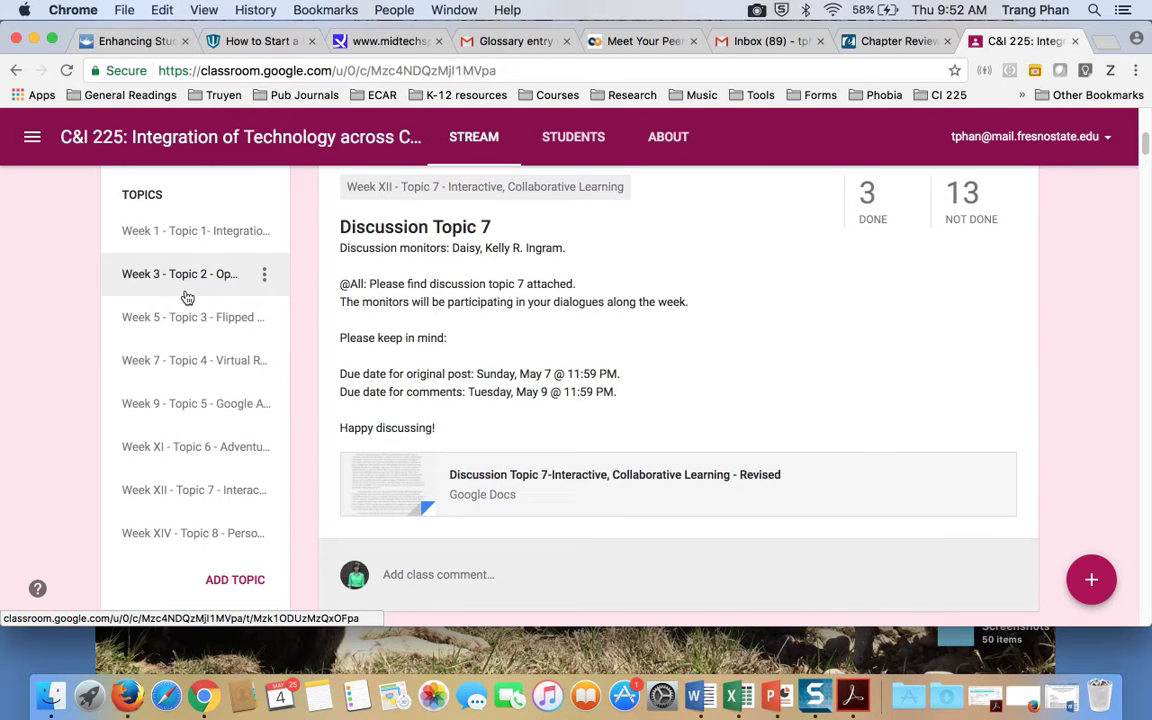
mouse_move(180, 212)
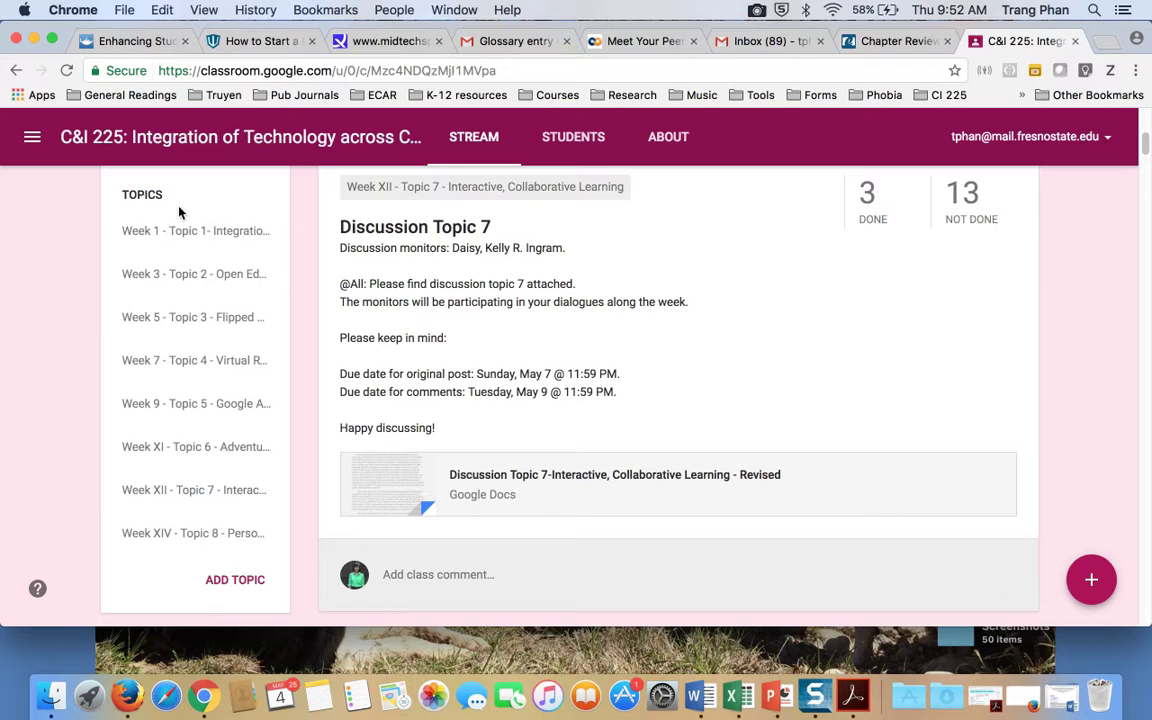
mouse_move(748, 396)
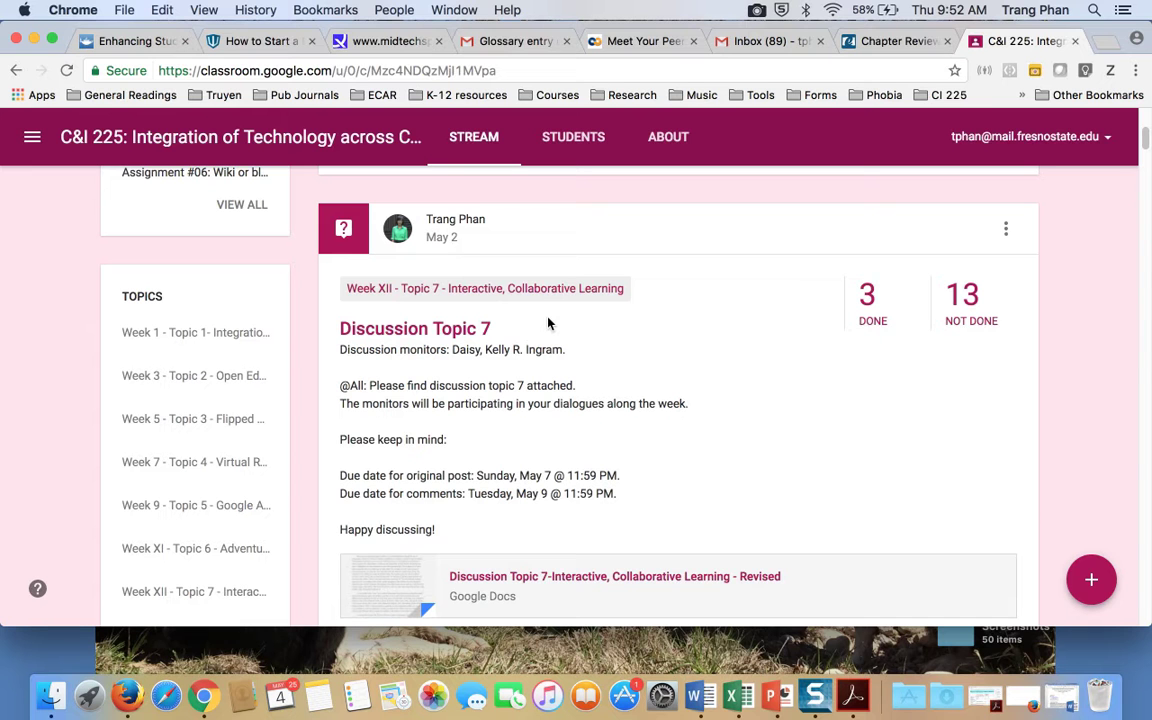
mouse_move(664, 376)
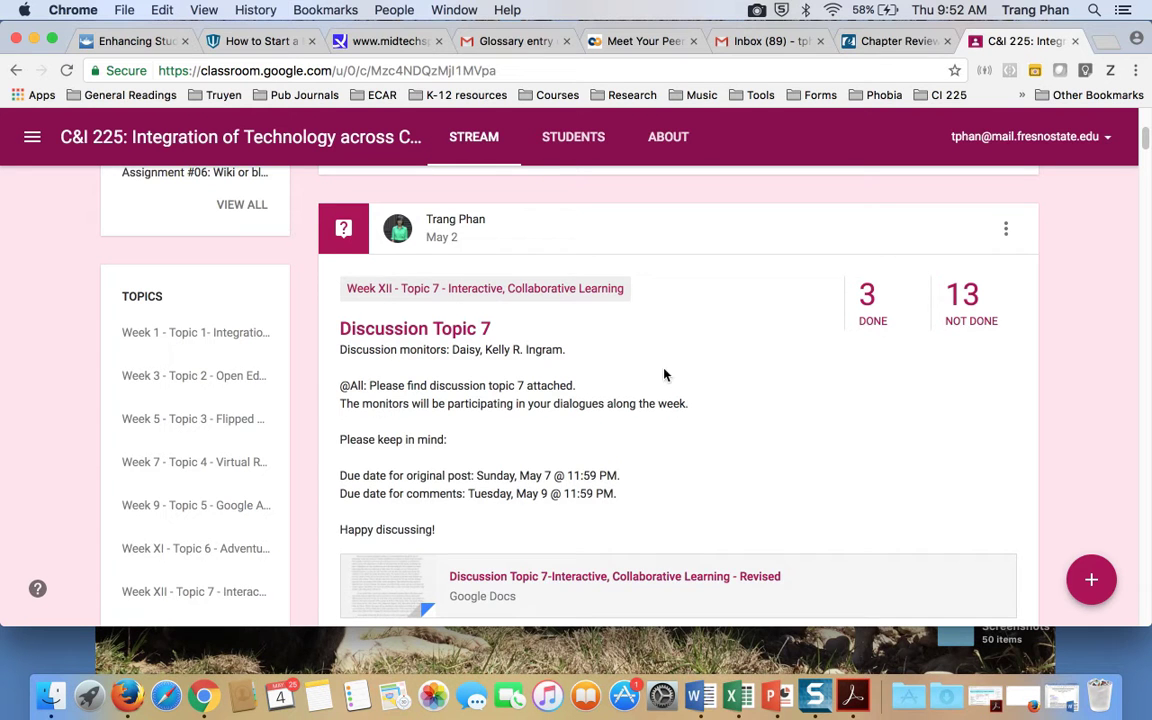
scroll("down", 3)
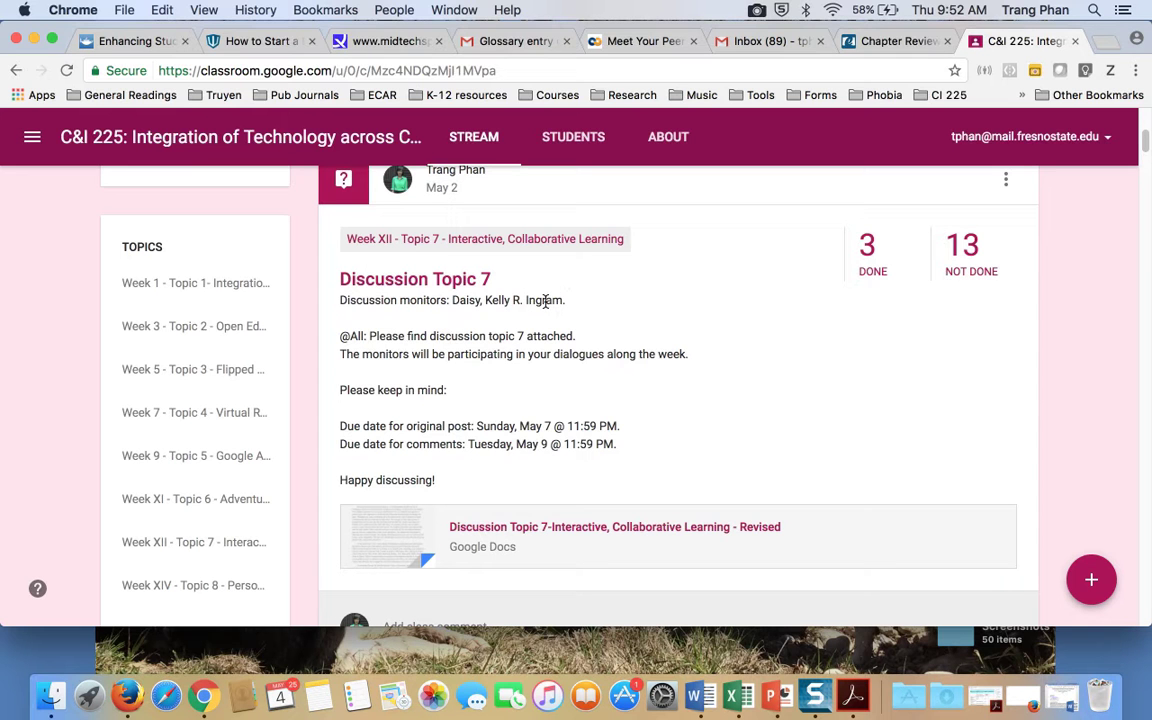
mouse_move(518, 292)
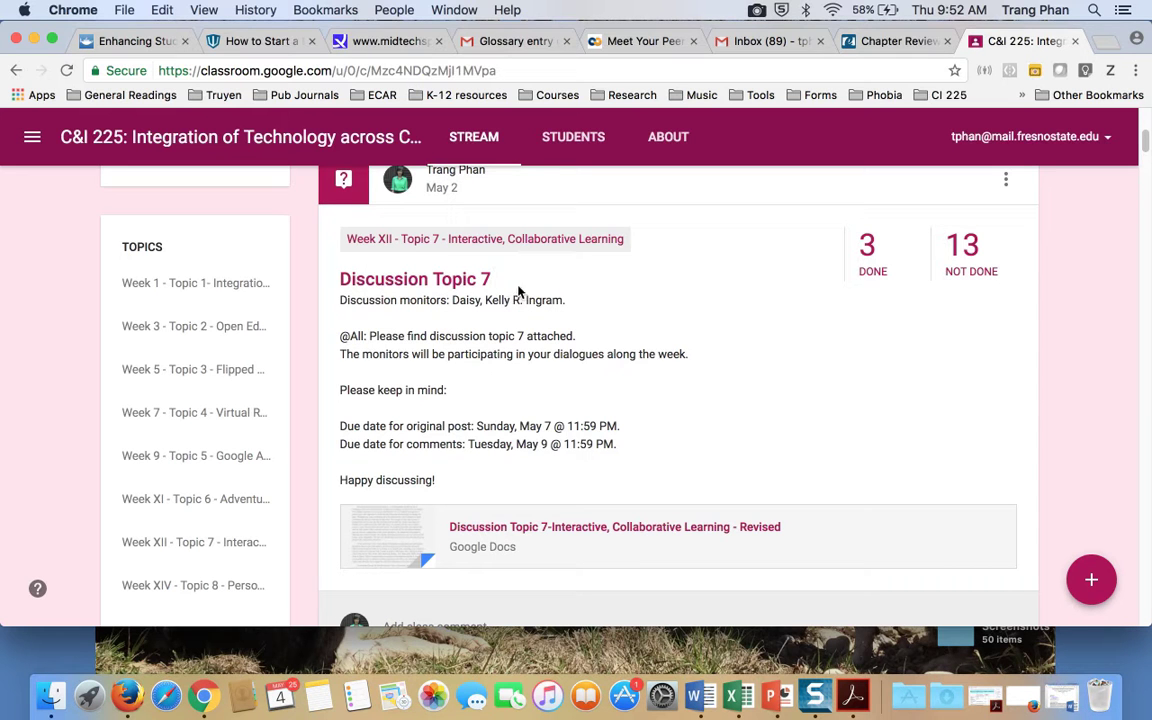
mouse_move(596, 308)
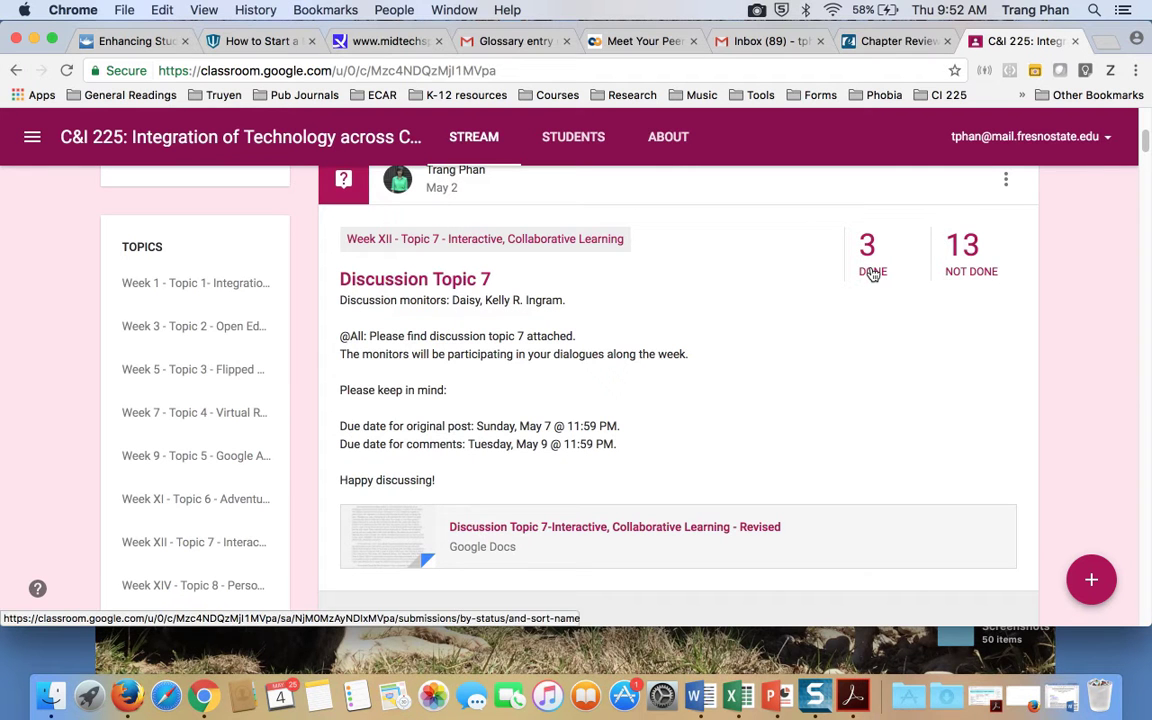
scroll("down", 3)
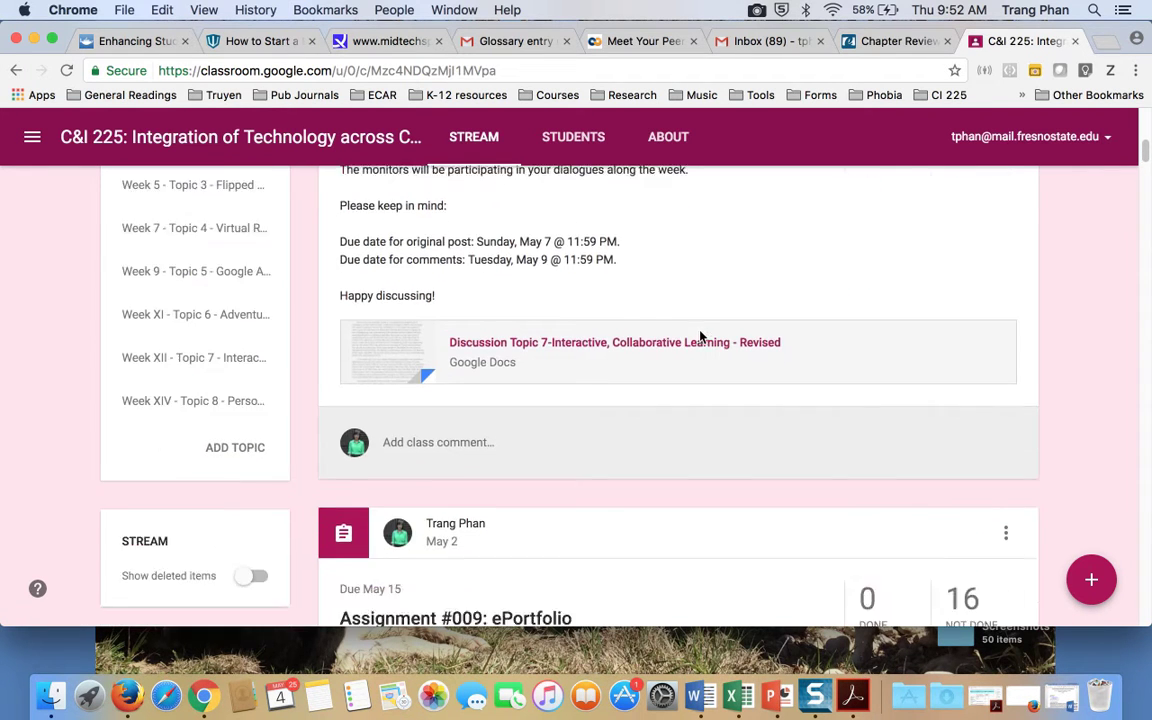
left_click(1092, 580)
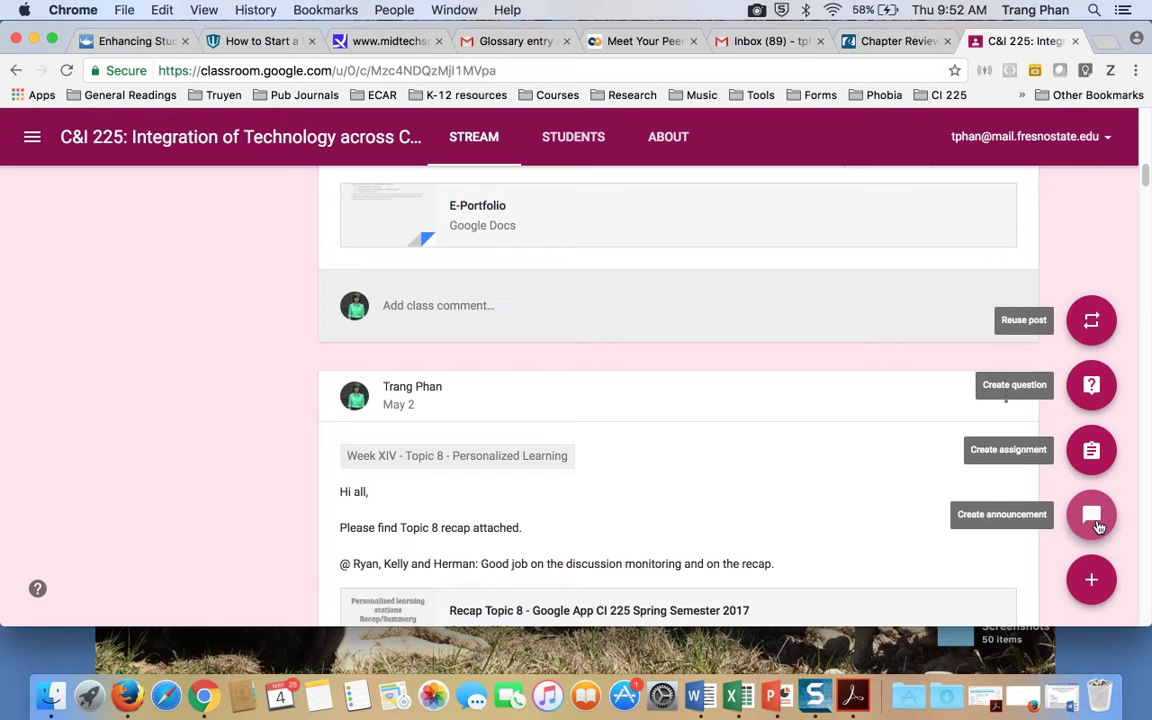
mouse_move(1090, 486)
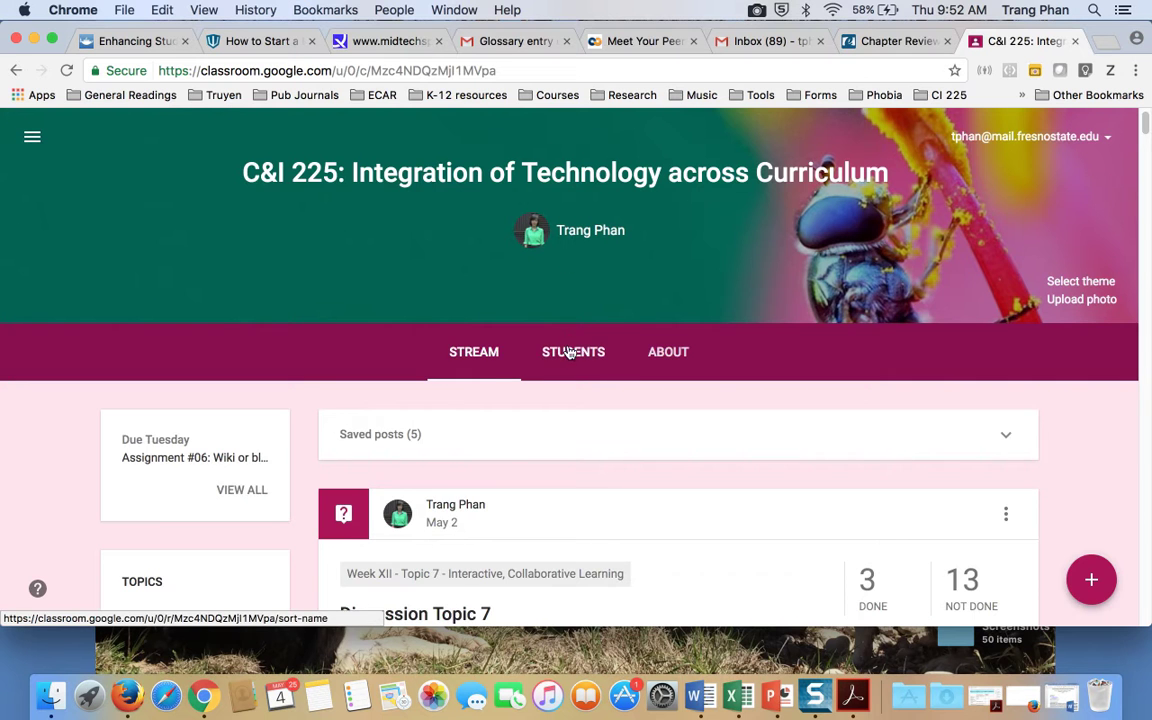
left_click(572, 352)
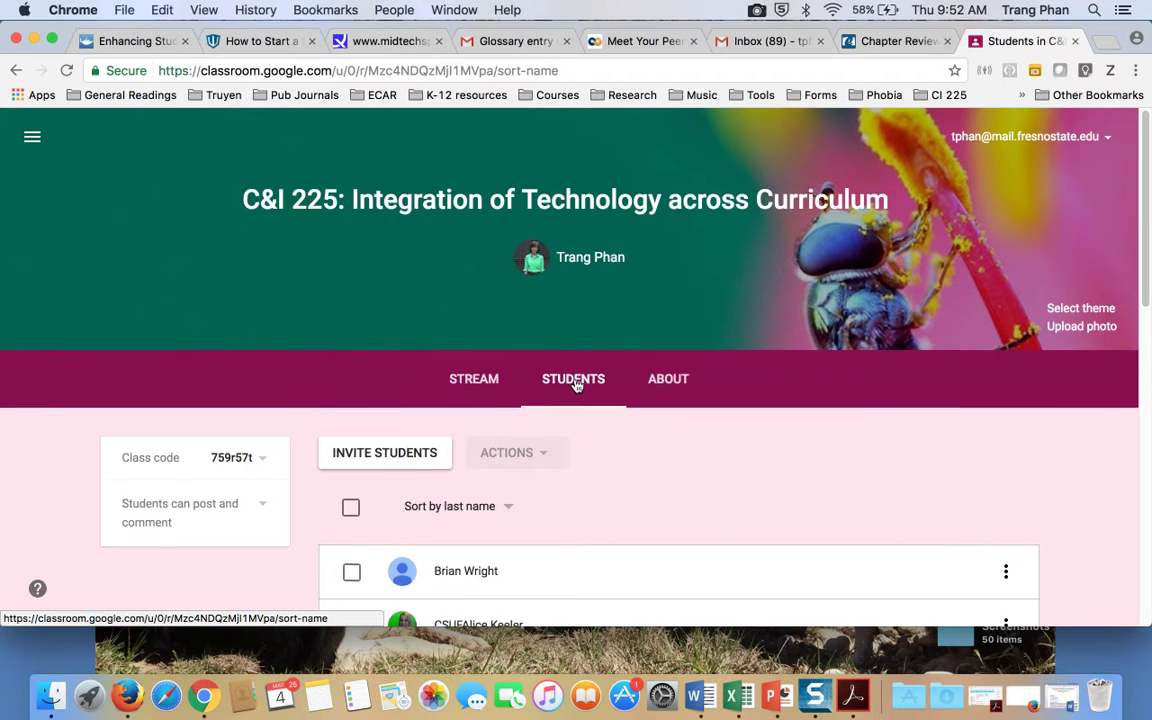
scroll("down", 3)
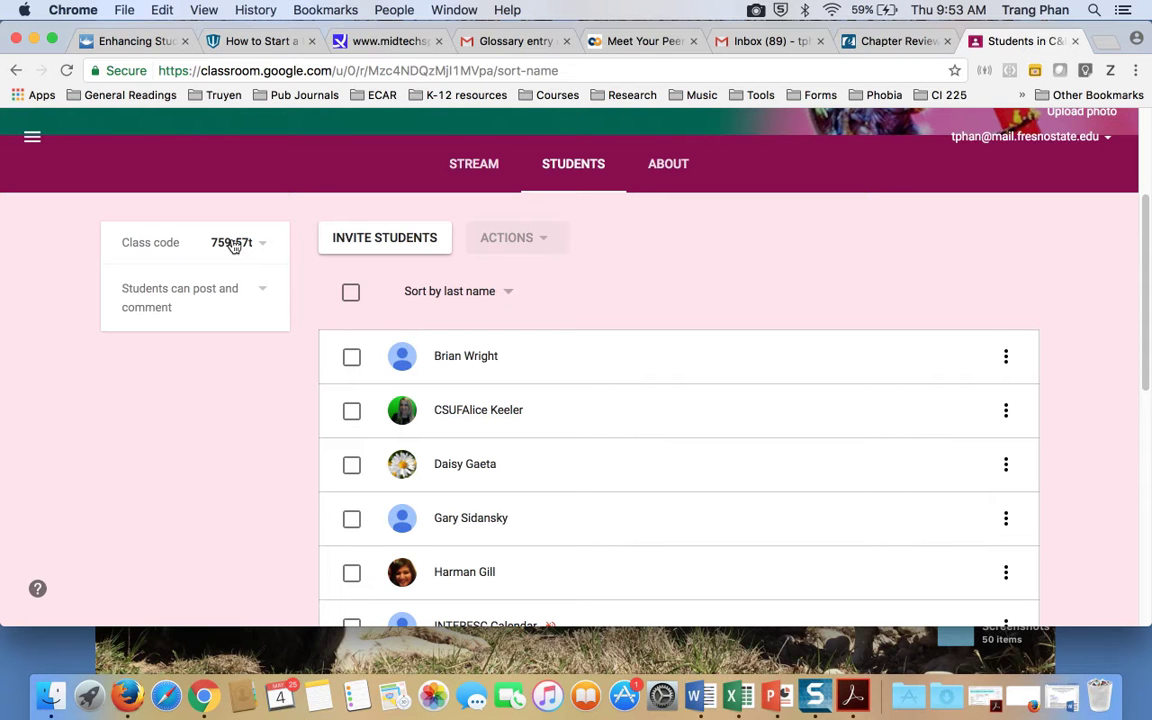
mouse_move(668, 164)
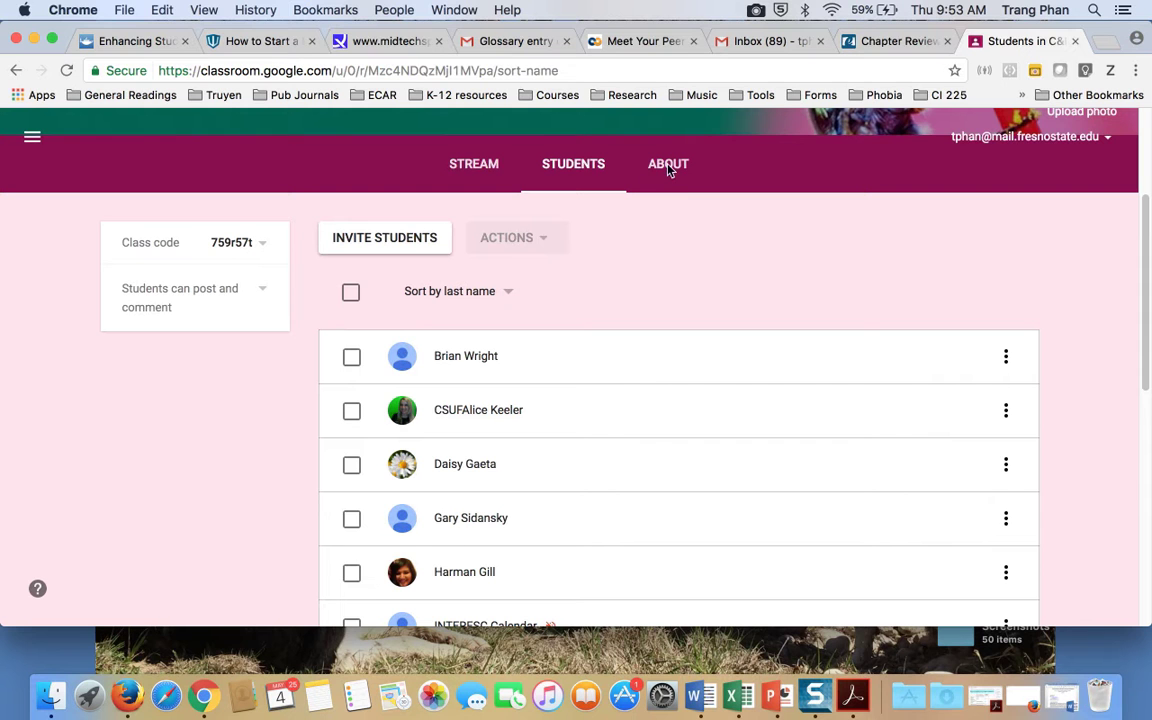
mouse_move(668, 168)
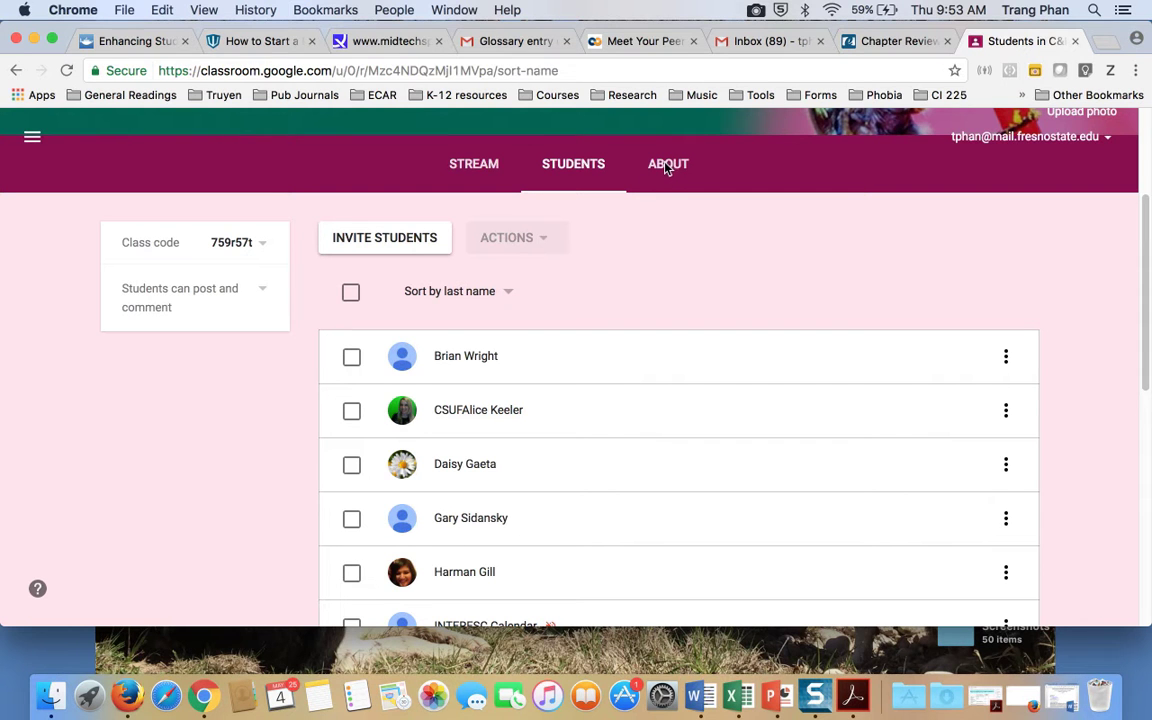
mouse_move(668, 164)
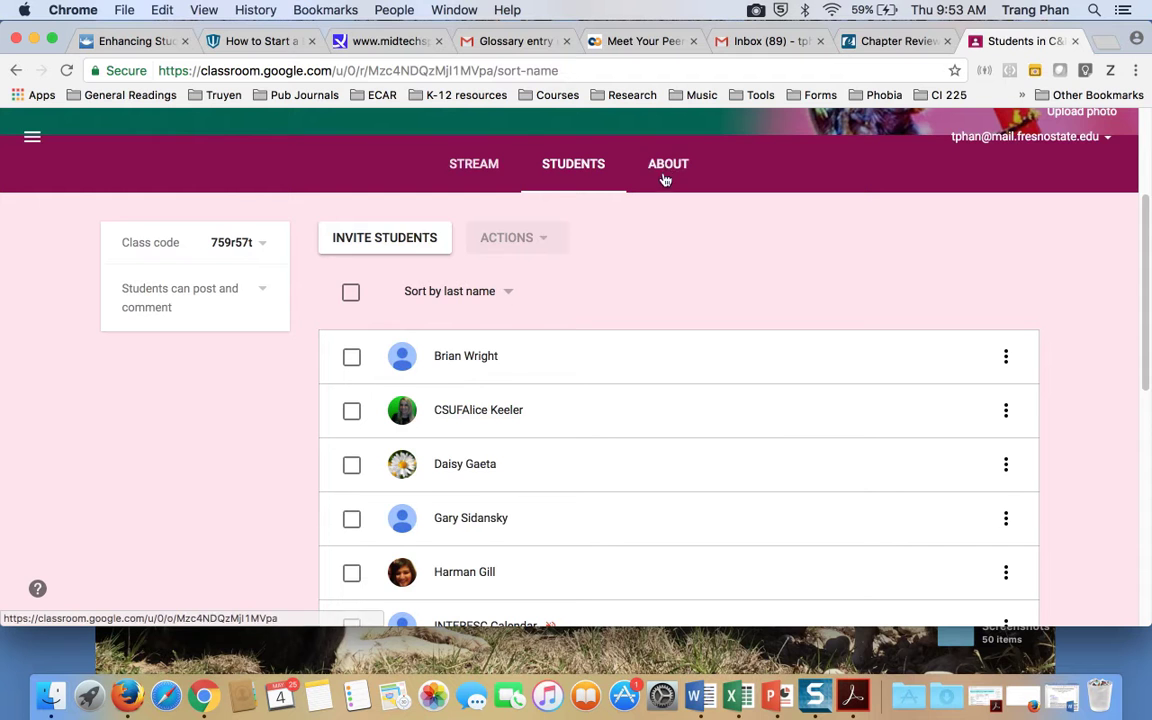
- Browse the About page through its class materials, meeting agendas and discussion-topic resources
left_click(668, 164)
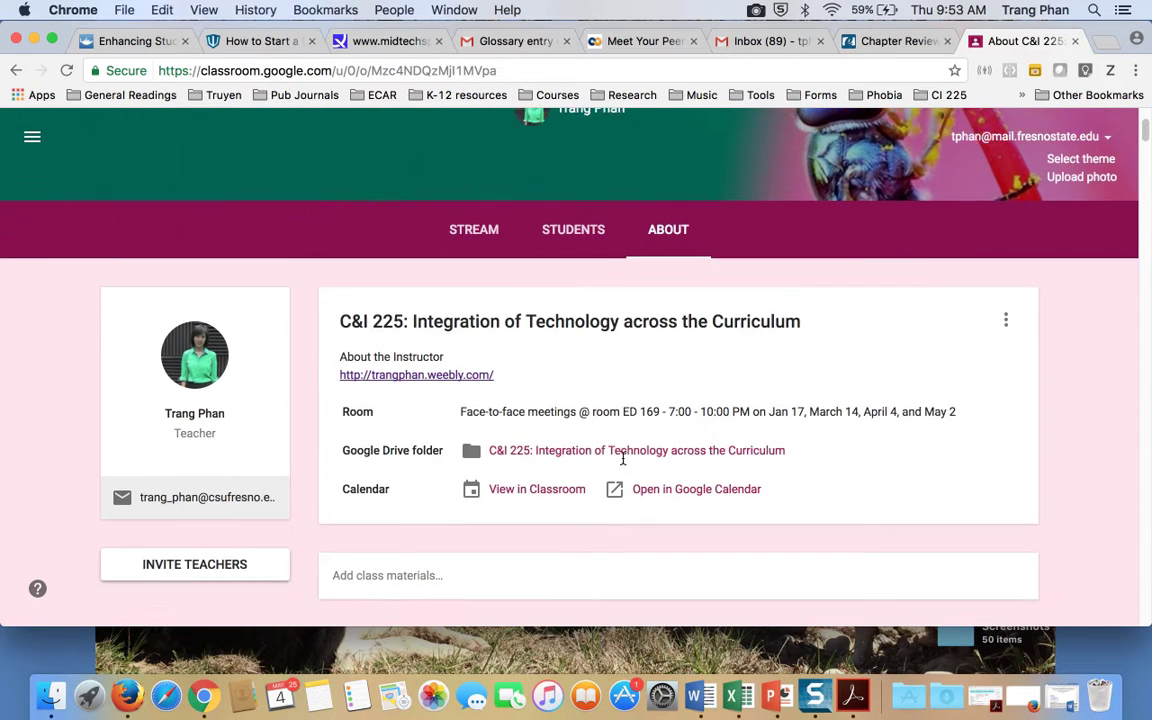
scroll("down", 3)
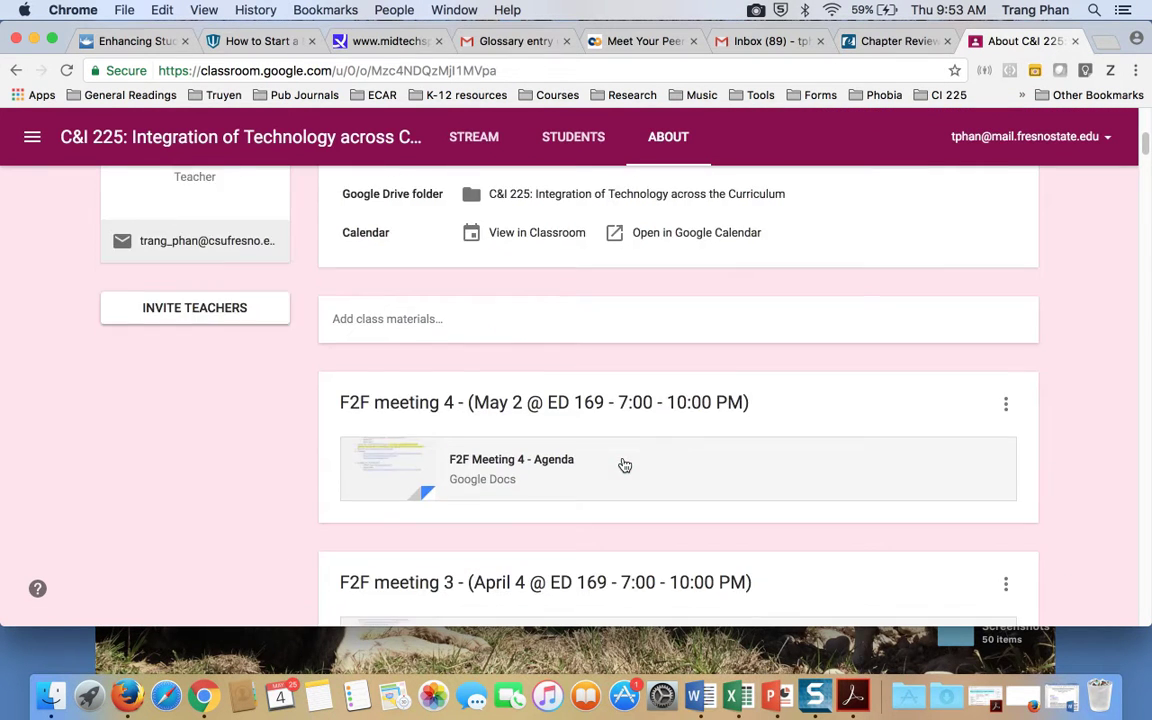
scroll("down", 3)
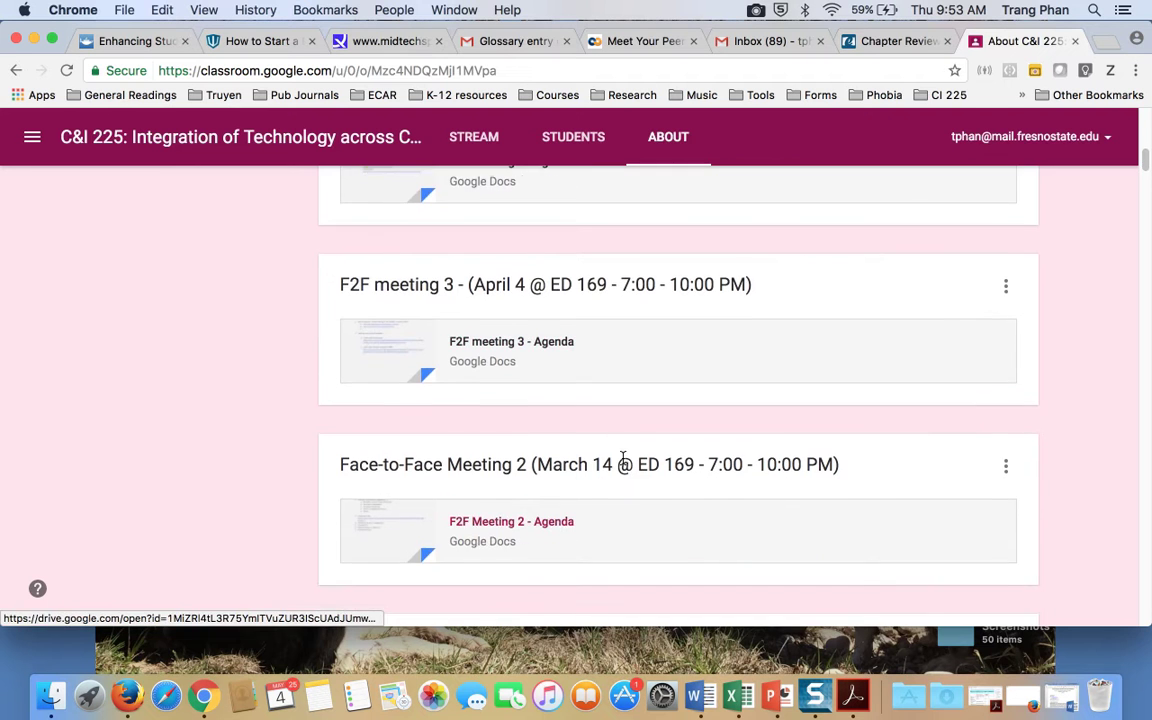
scroll("down", 3)
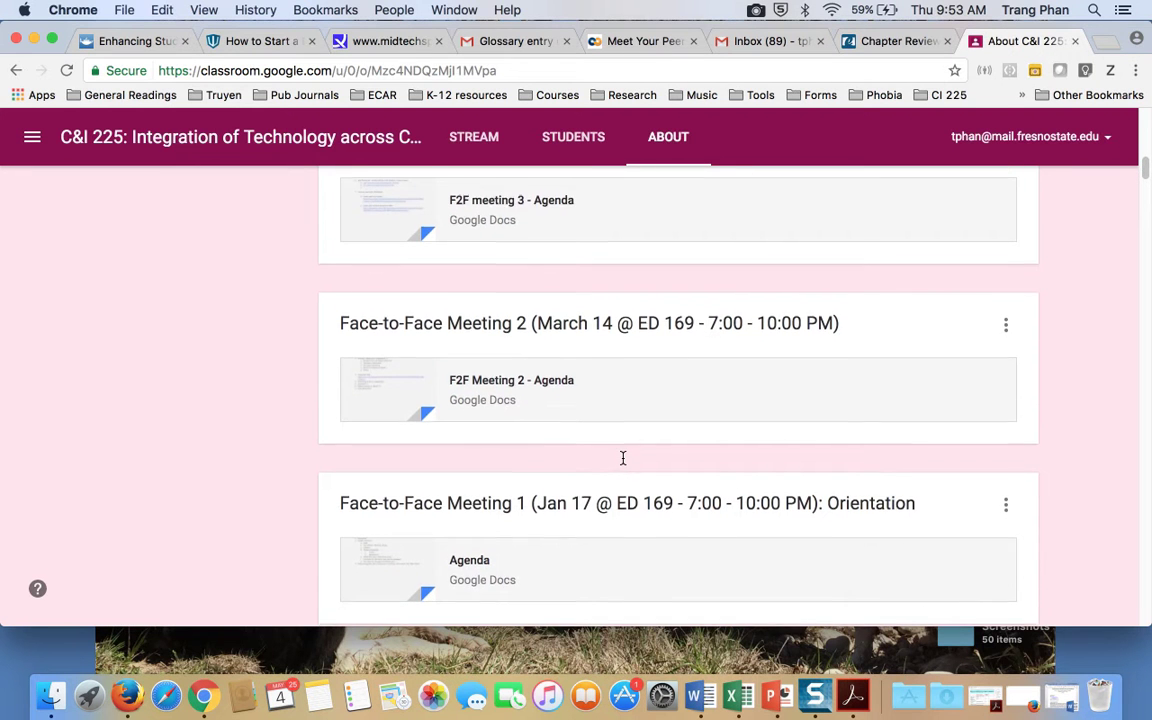
scroll("down", 3)
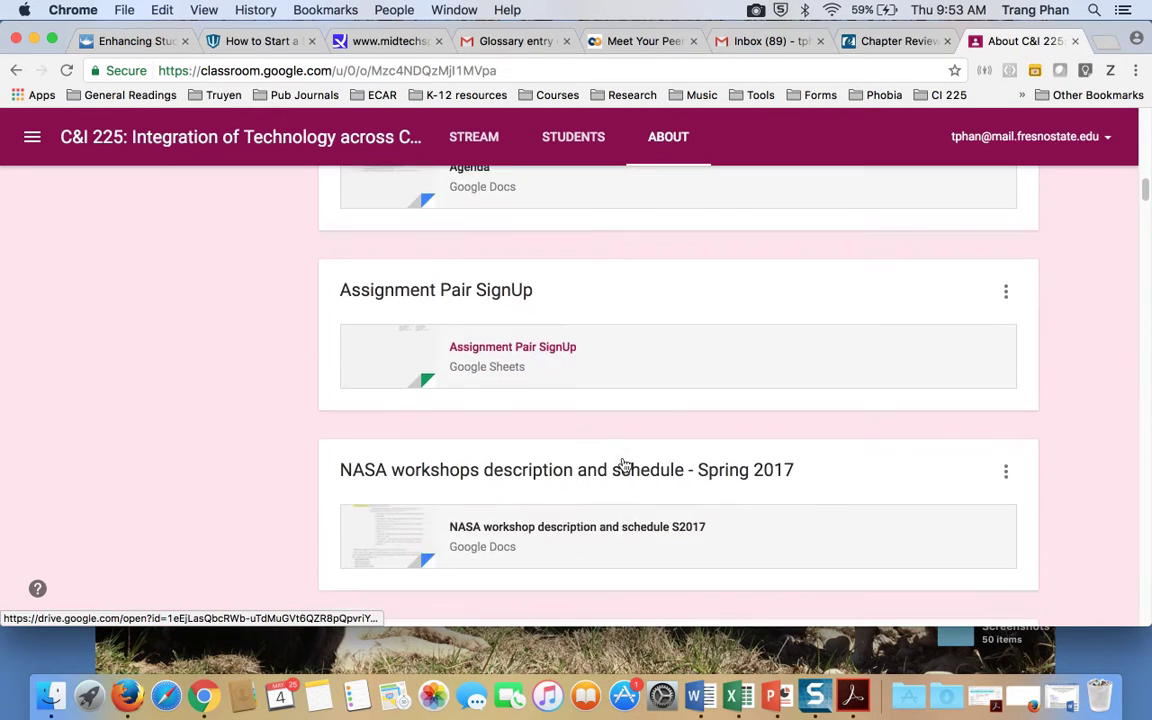
scroll("down", 3)
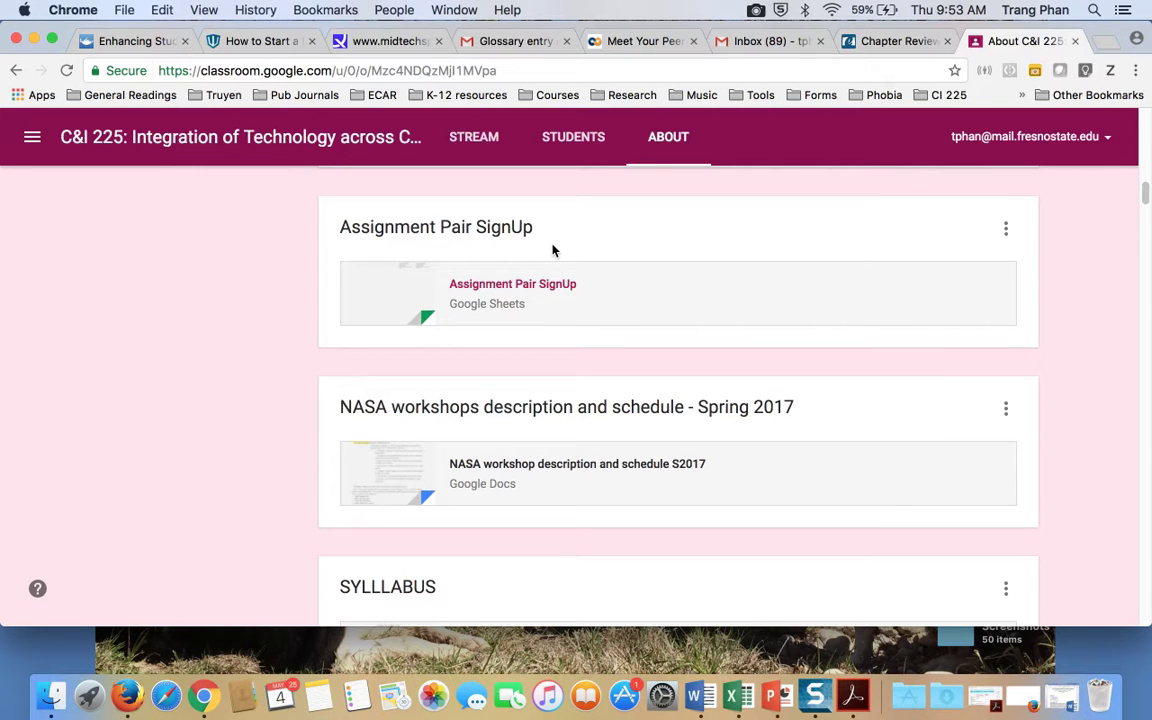
scroll("down", 3)
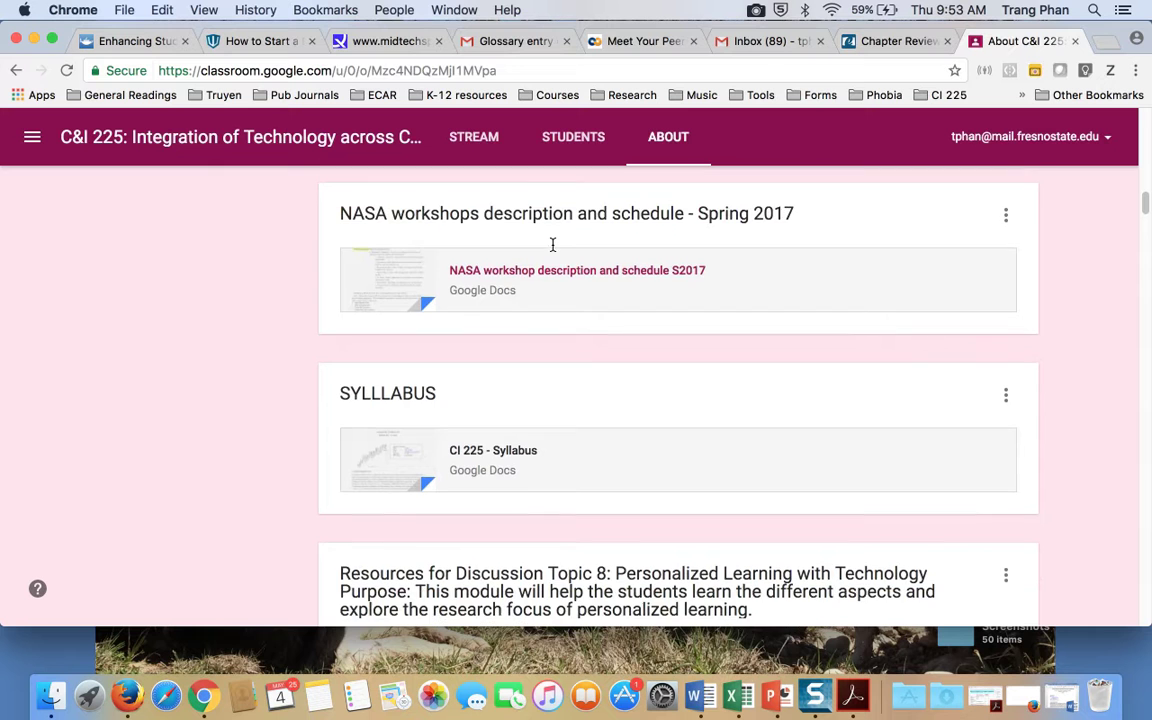
scroll("down", 3)
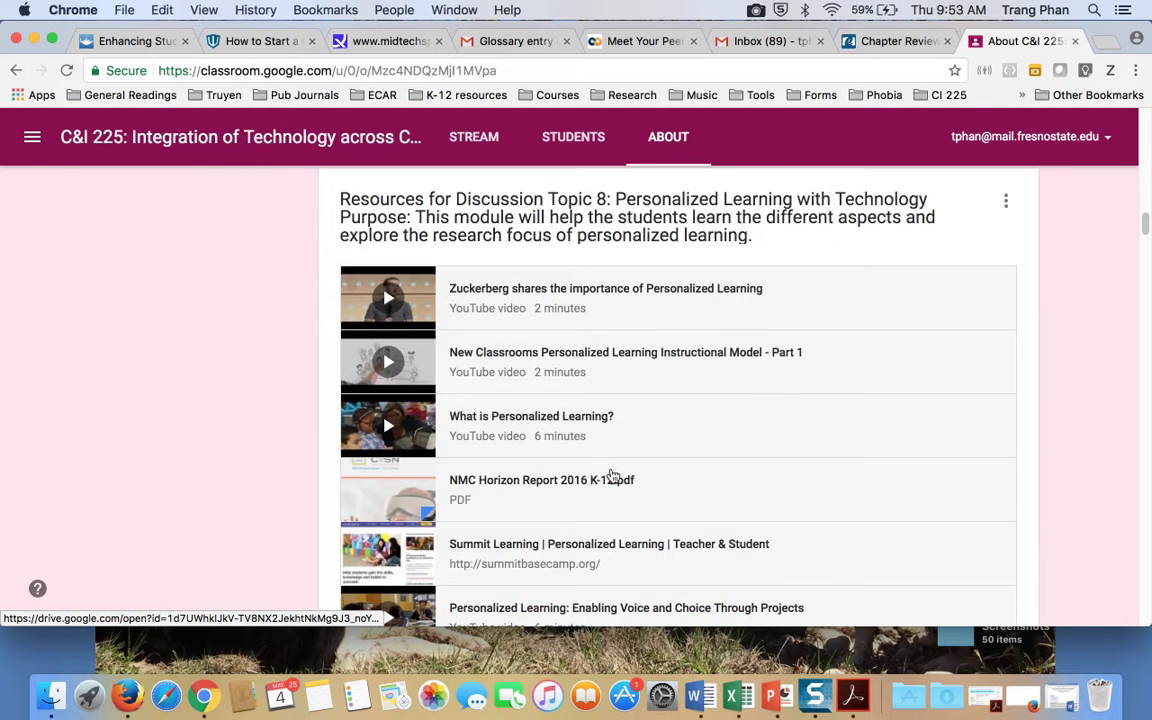
scroll("down", 3)
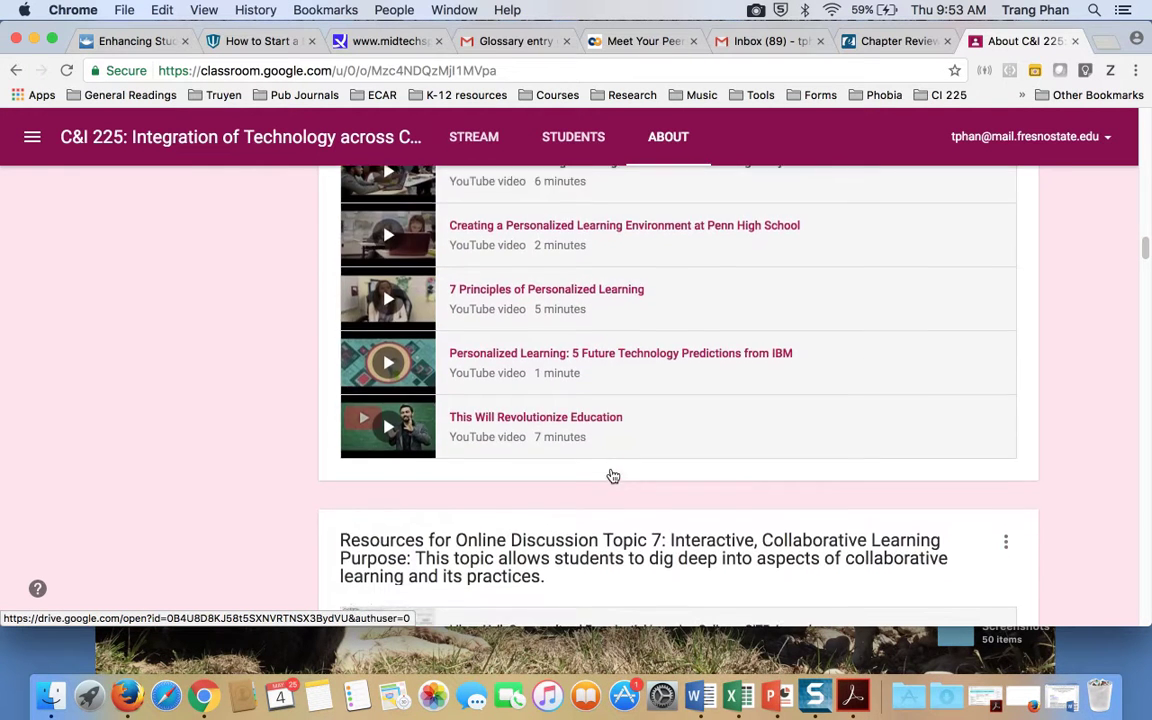
scroll("down", 3)
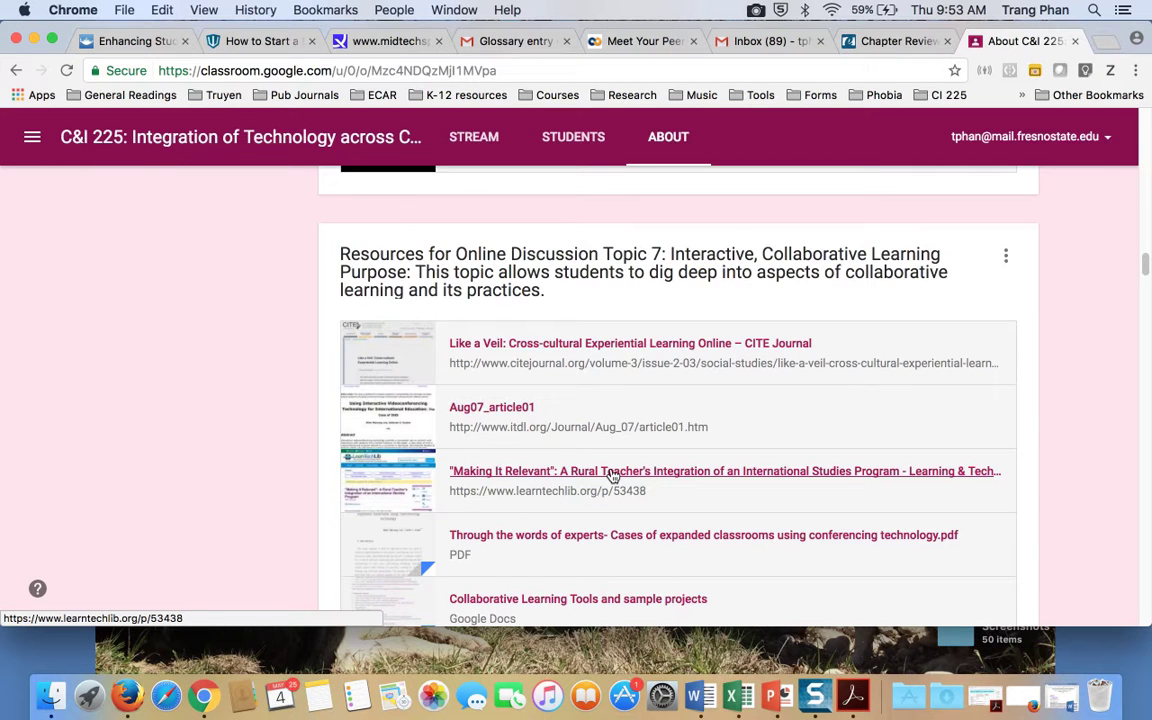
scroll("down", 3)
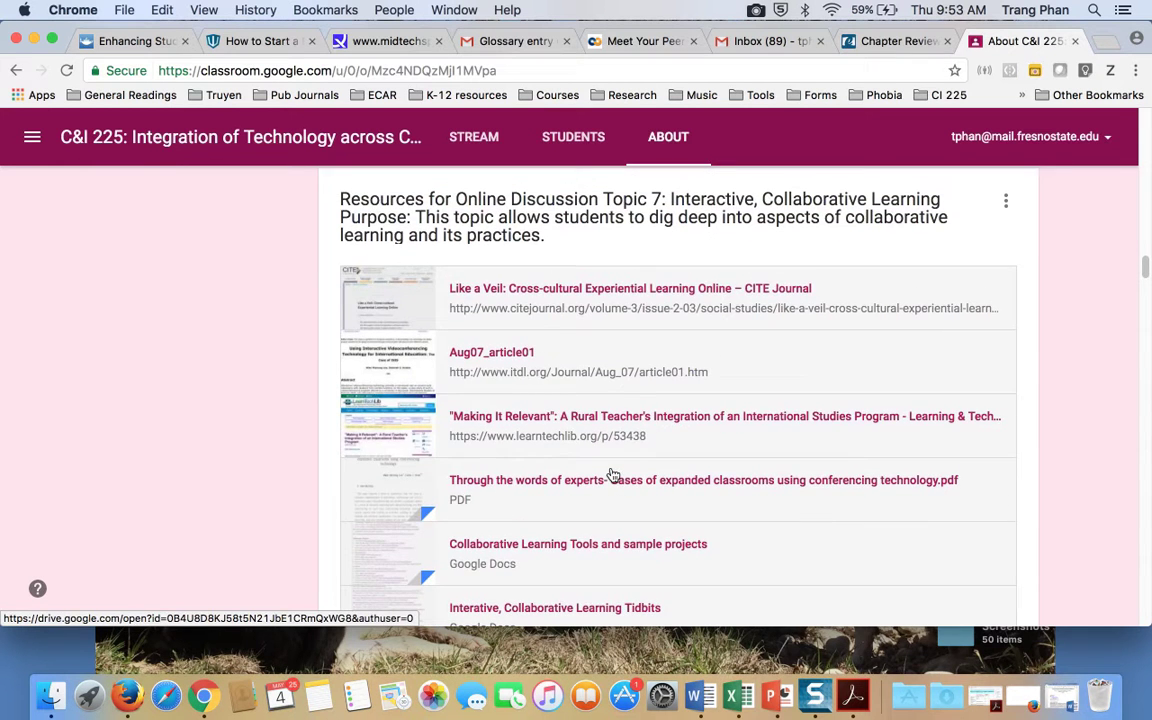
scroll("down", 3)
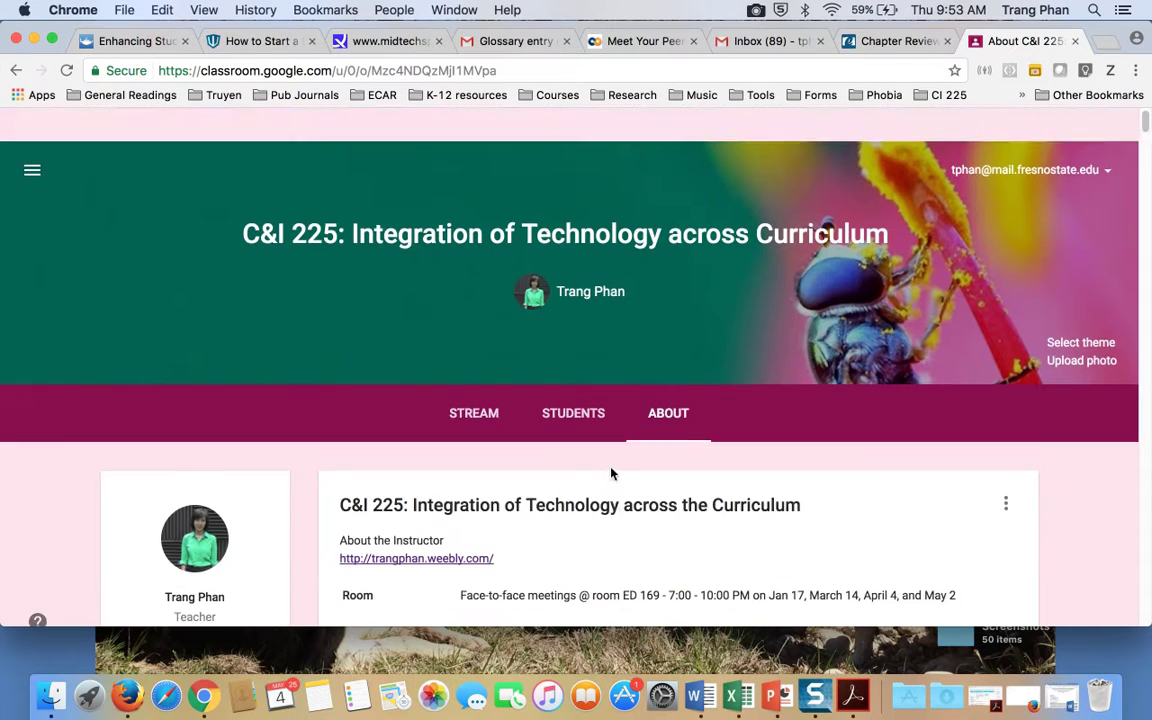
scroll("down", 3)
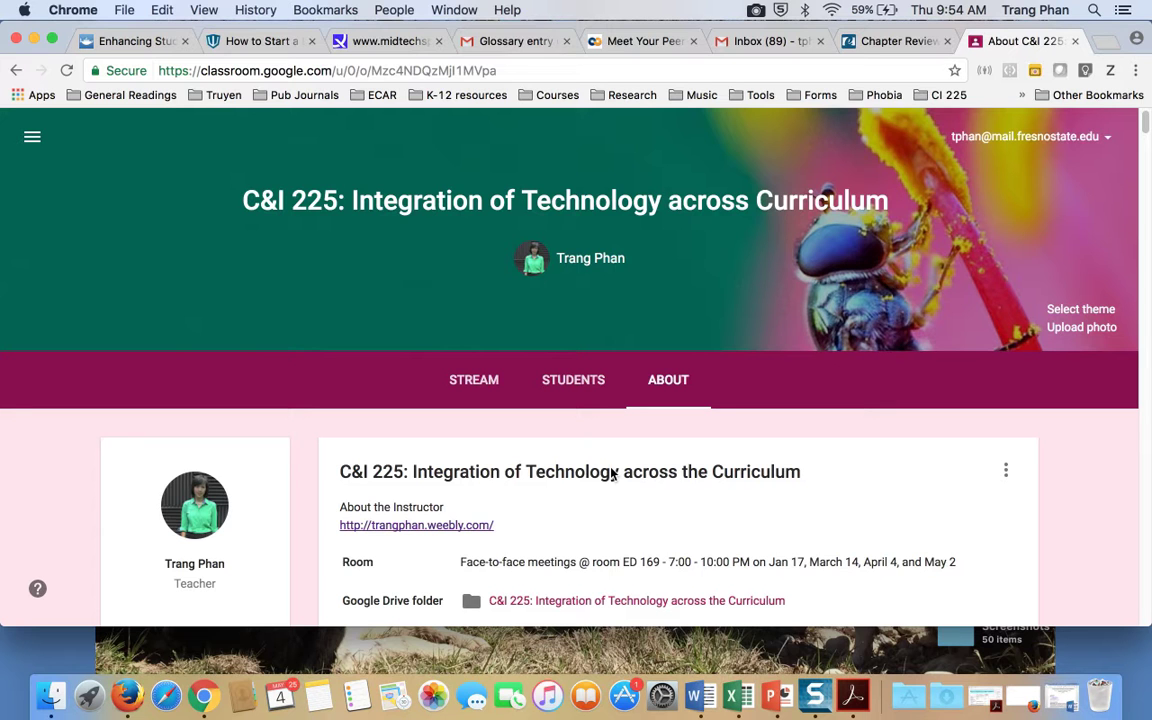
mouse_move(472, 390)
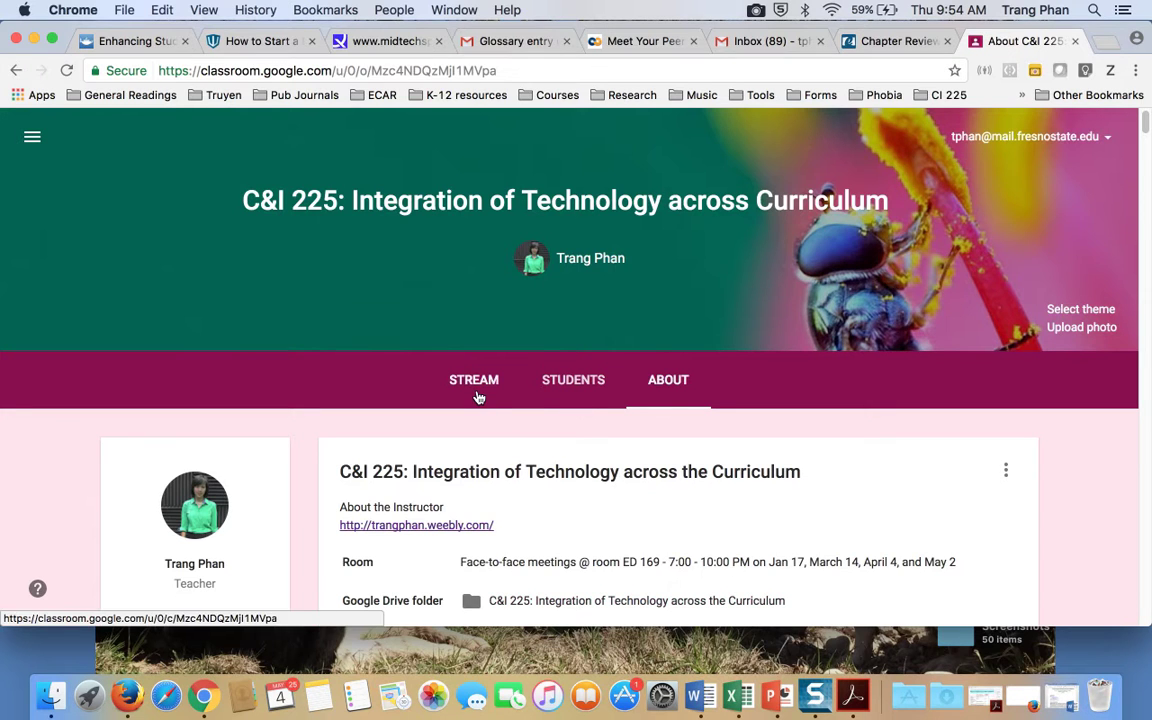